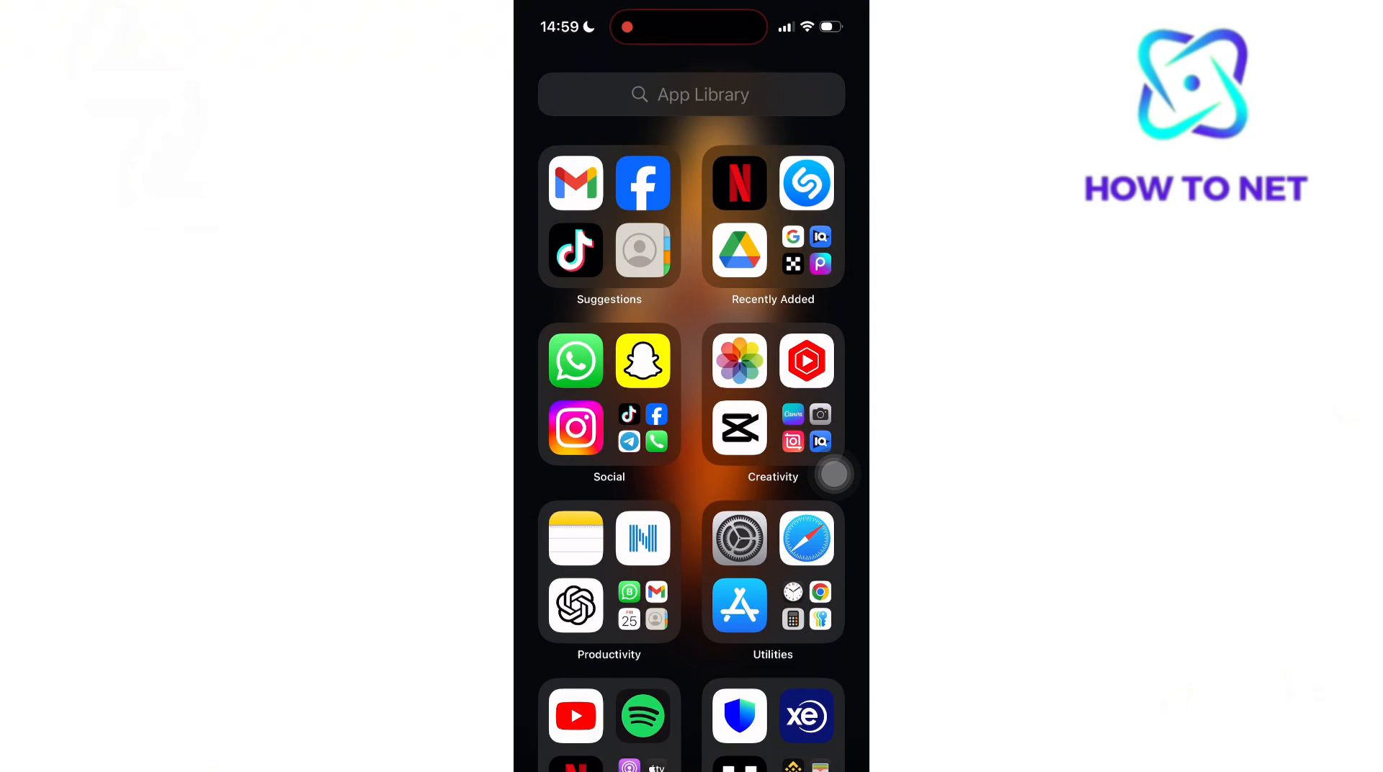
Launch Gmail from the App Library Suggestions group to open its inbox
click(575, 184)
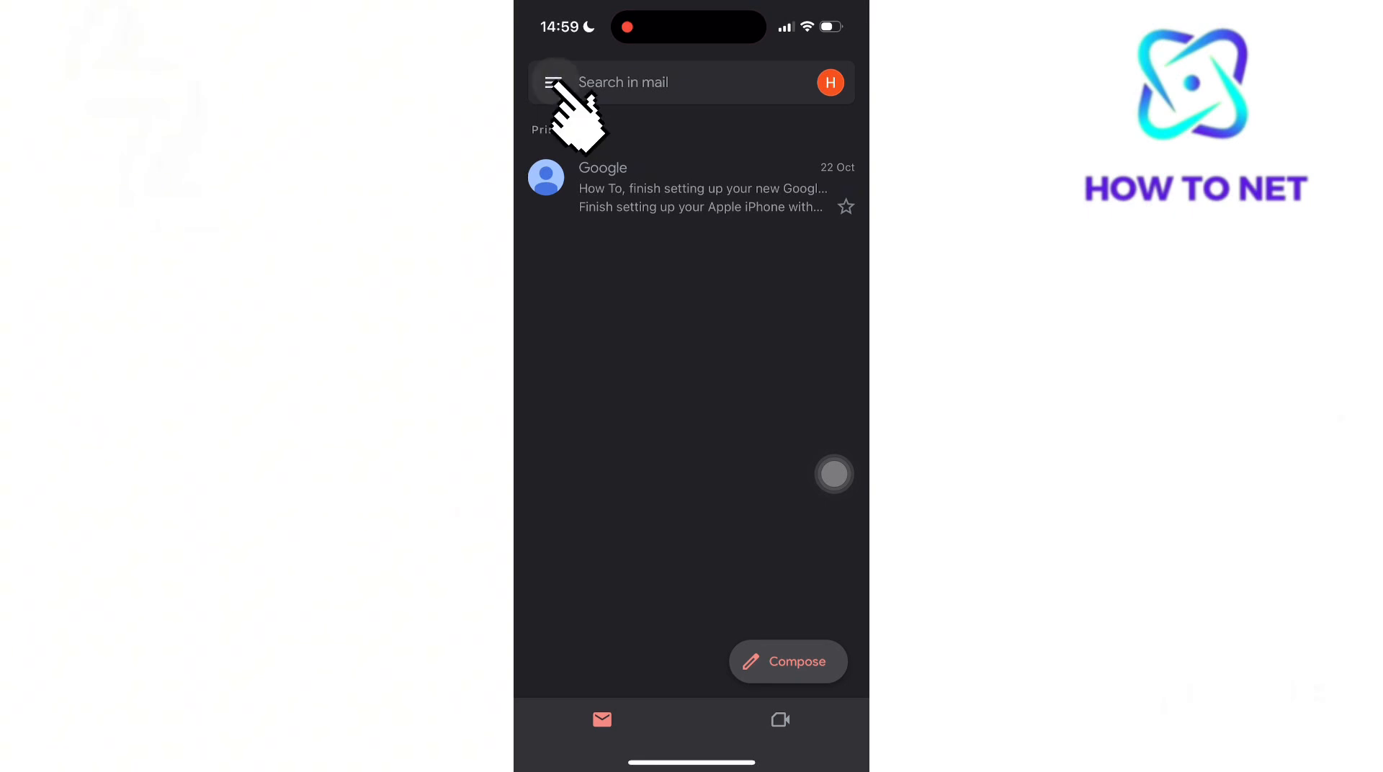
Open the signed-in account's Google Account Home page through Gmail's Settings
click(553, 81)
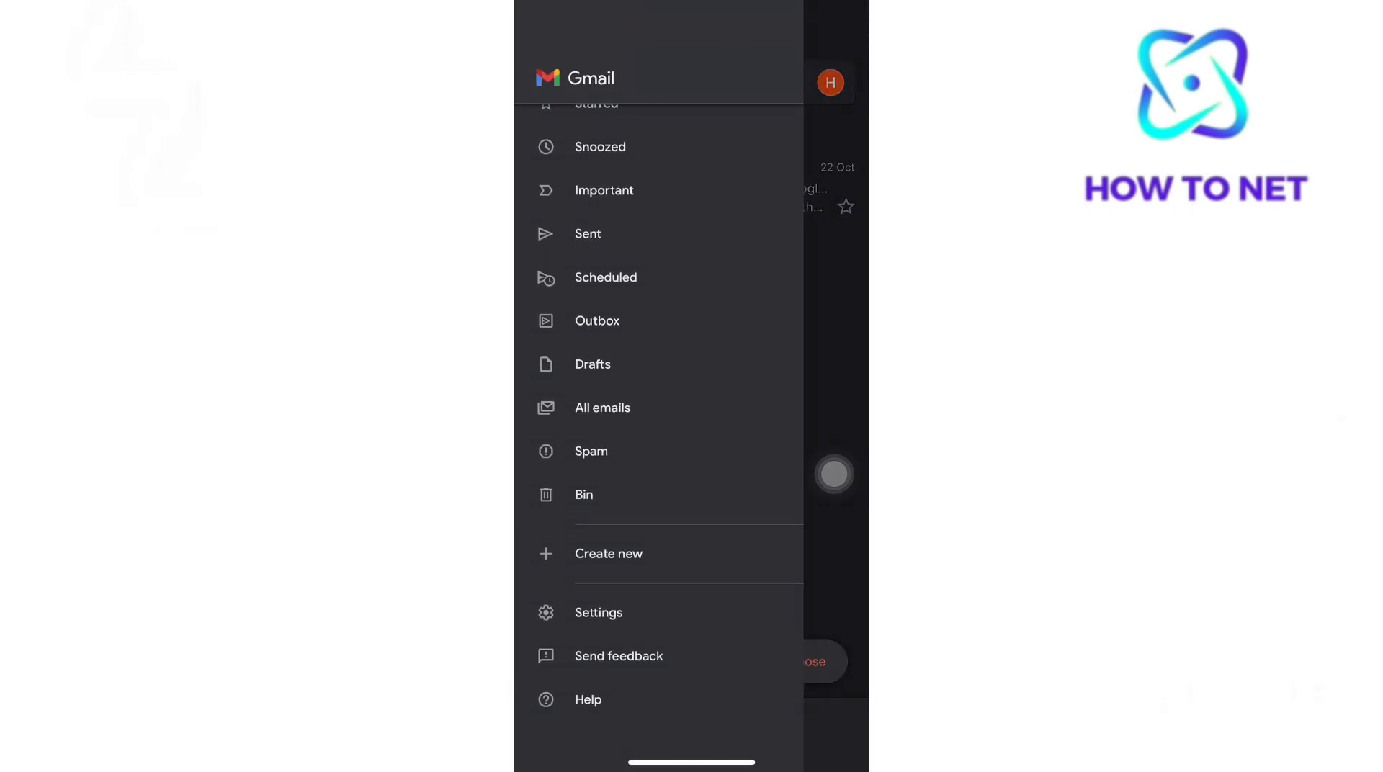
click(598, 612)
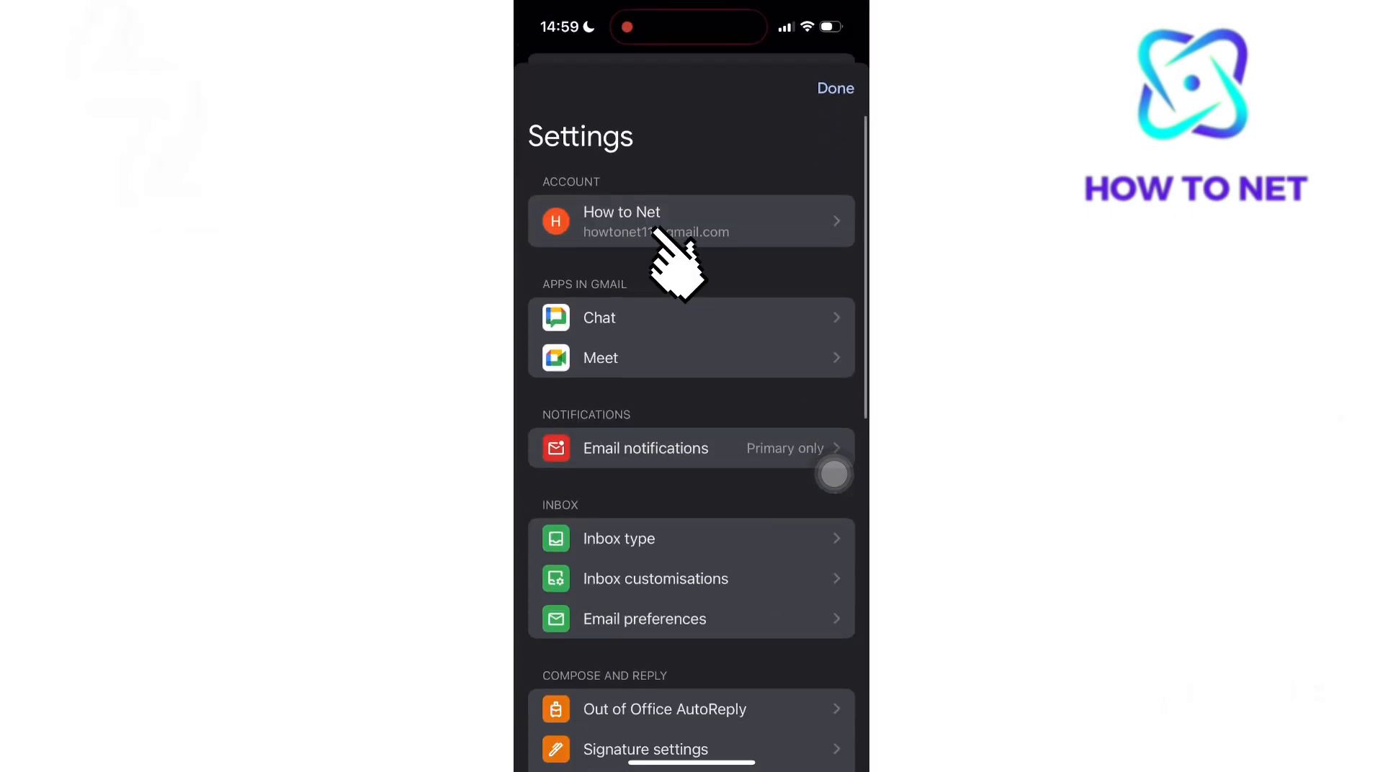
click(691, 221)
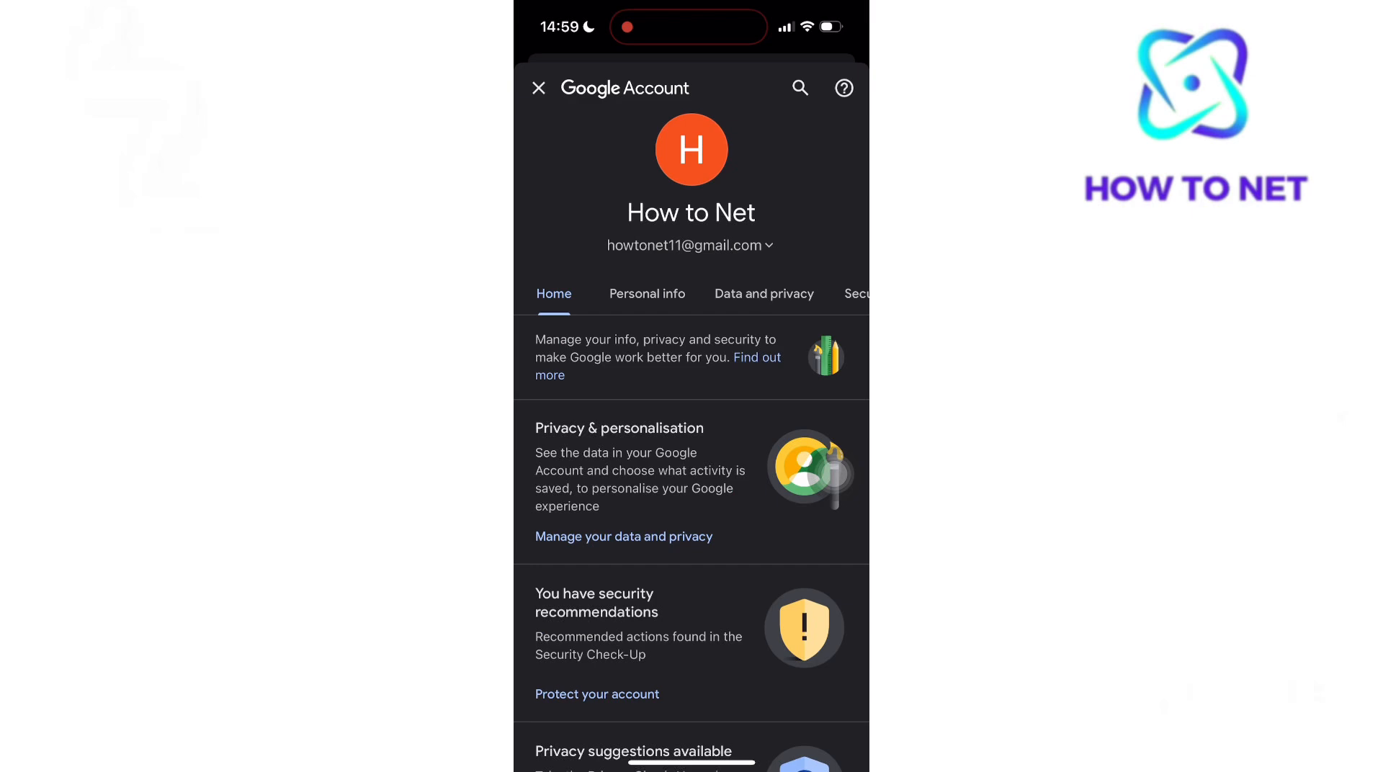
Go from Data and privacy to Delete your Google Account, verifying the password
click(763, 294)
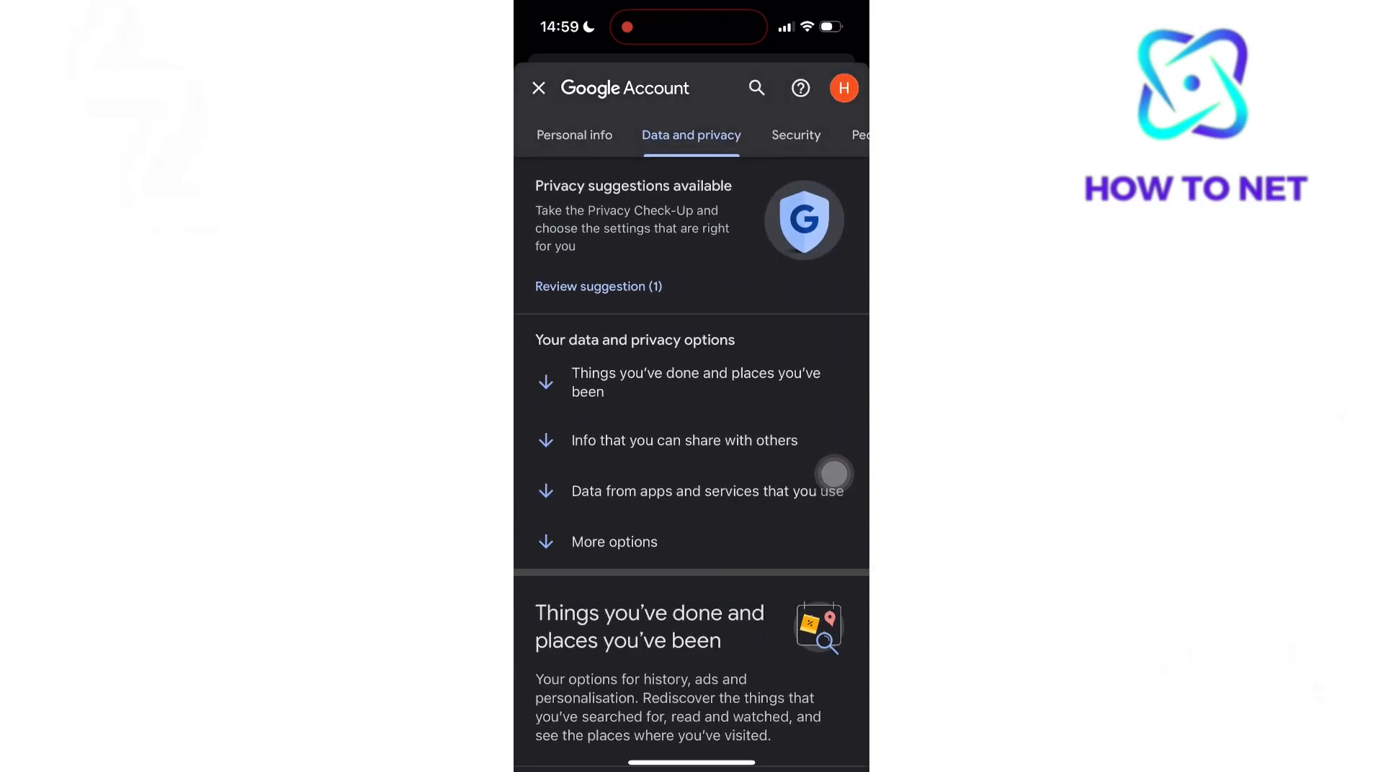
scroll(down, 3)
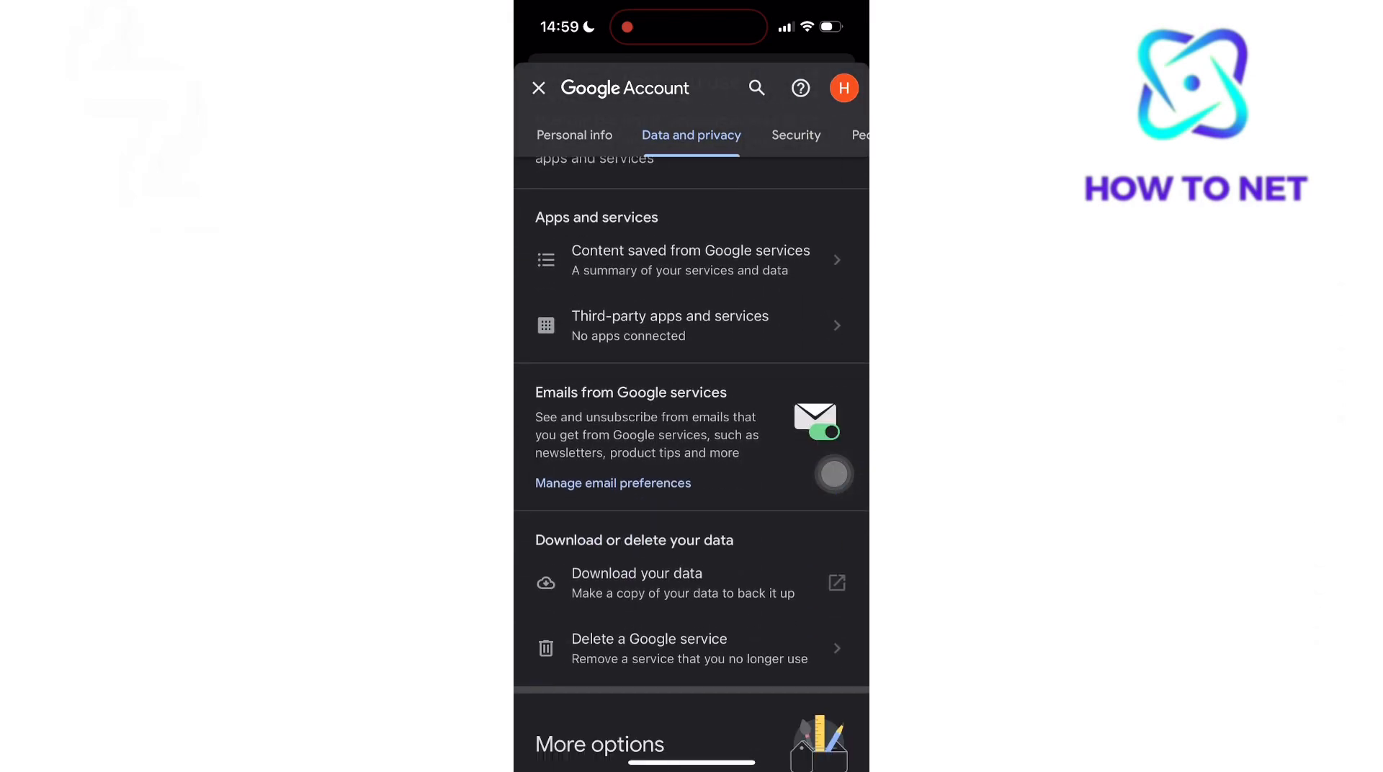
scroll(down, 3)
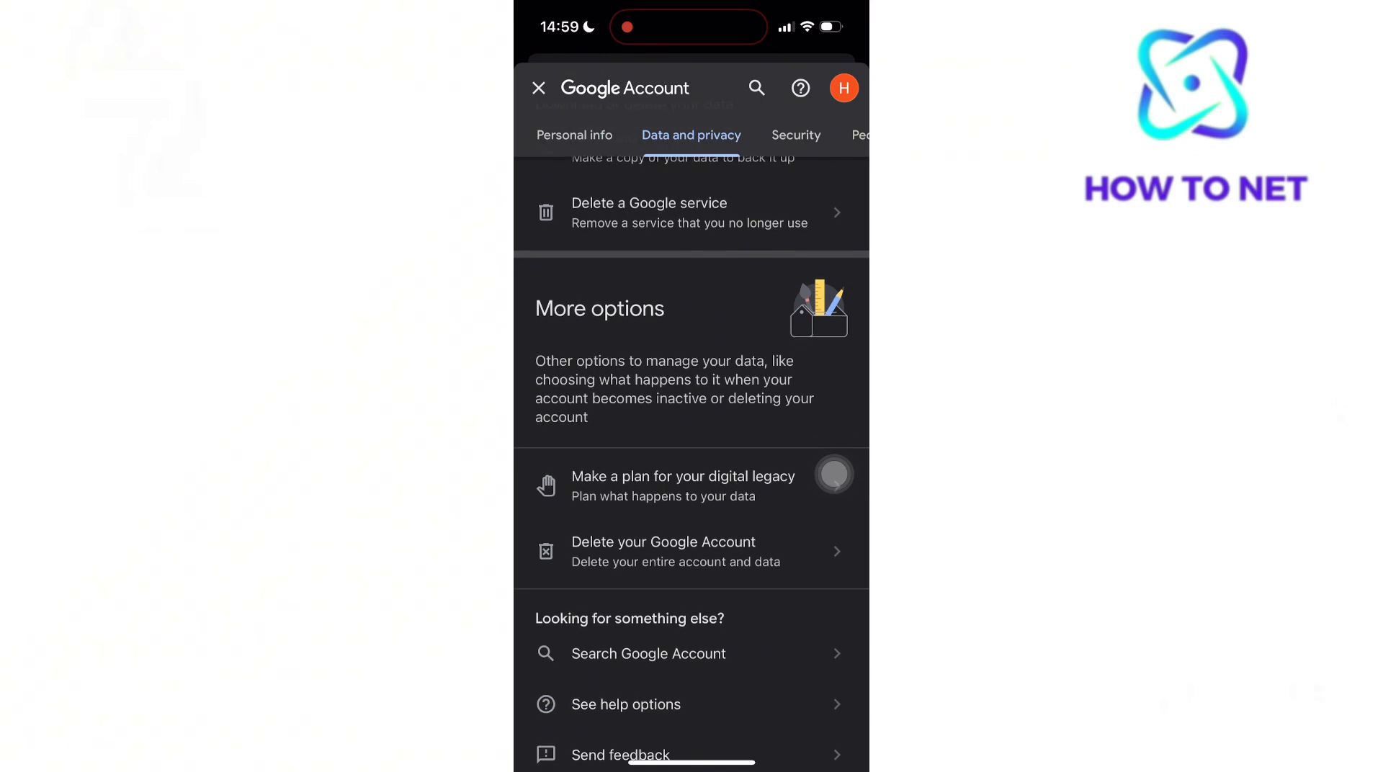
click(833, 561)
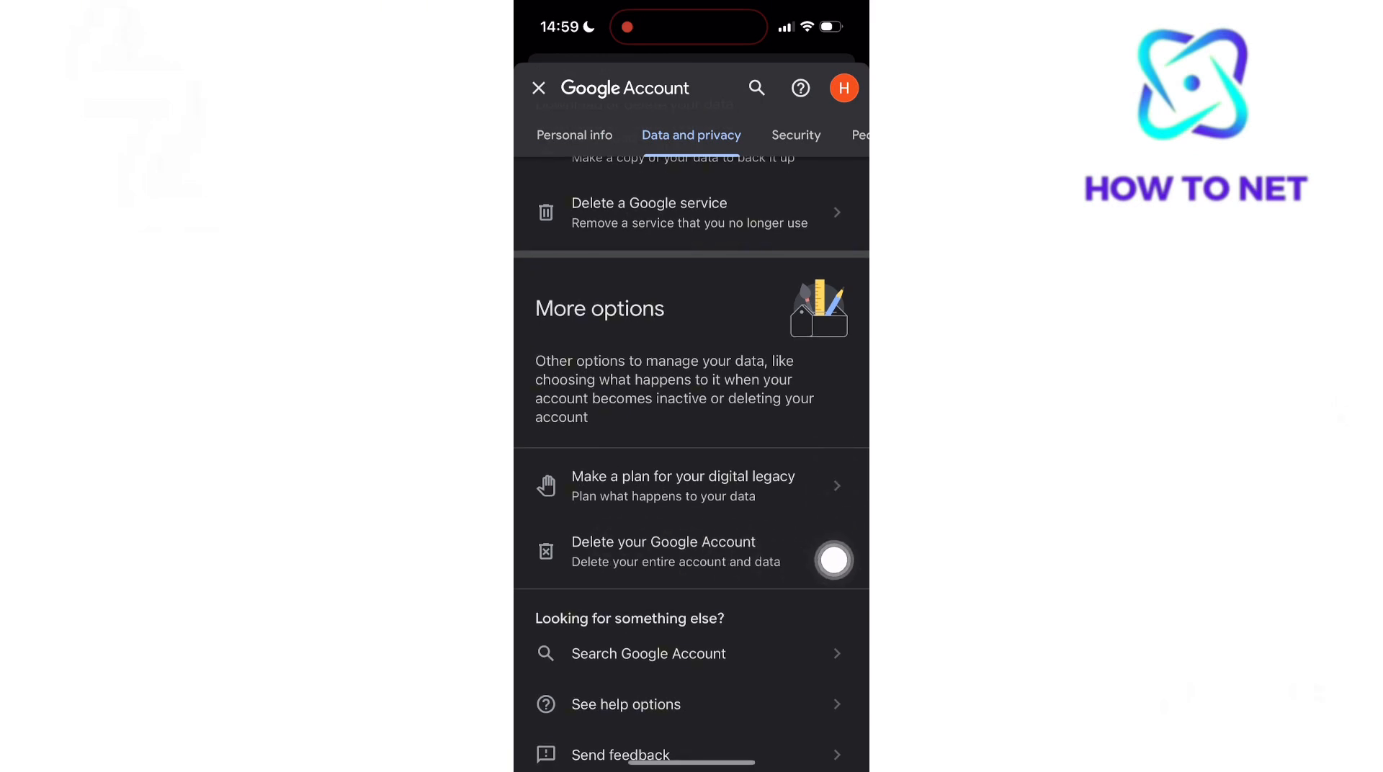
click(663, 550)
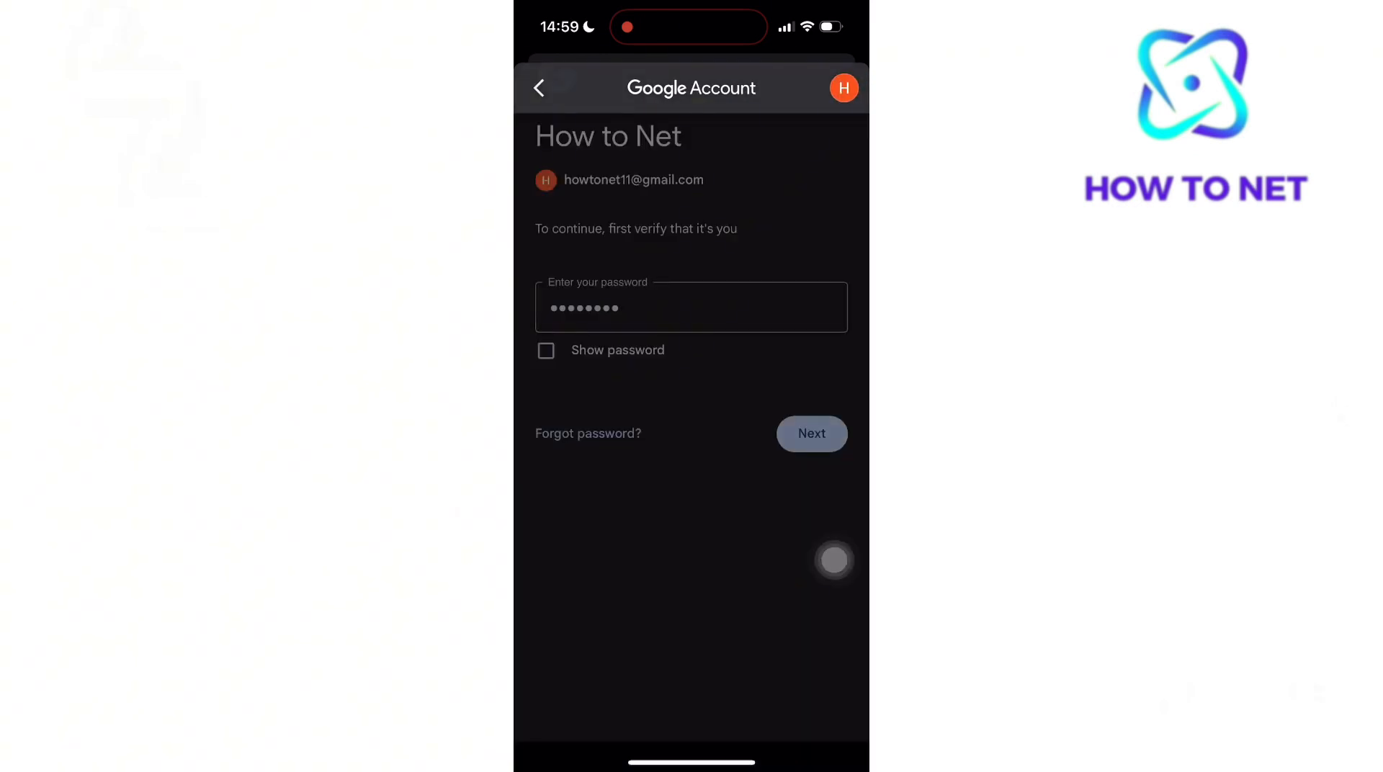
click(810, 434)
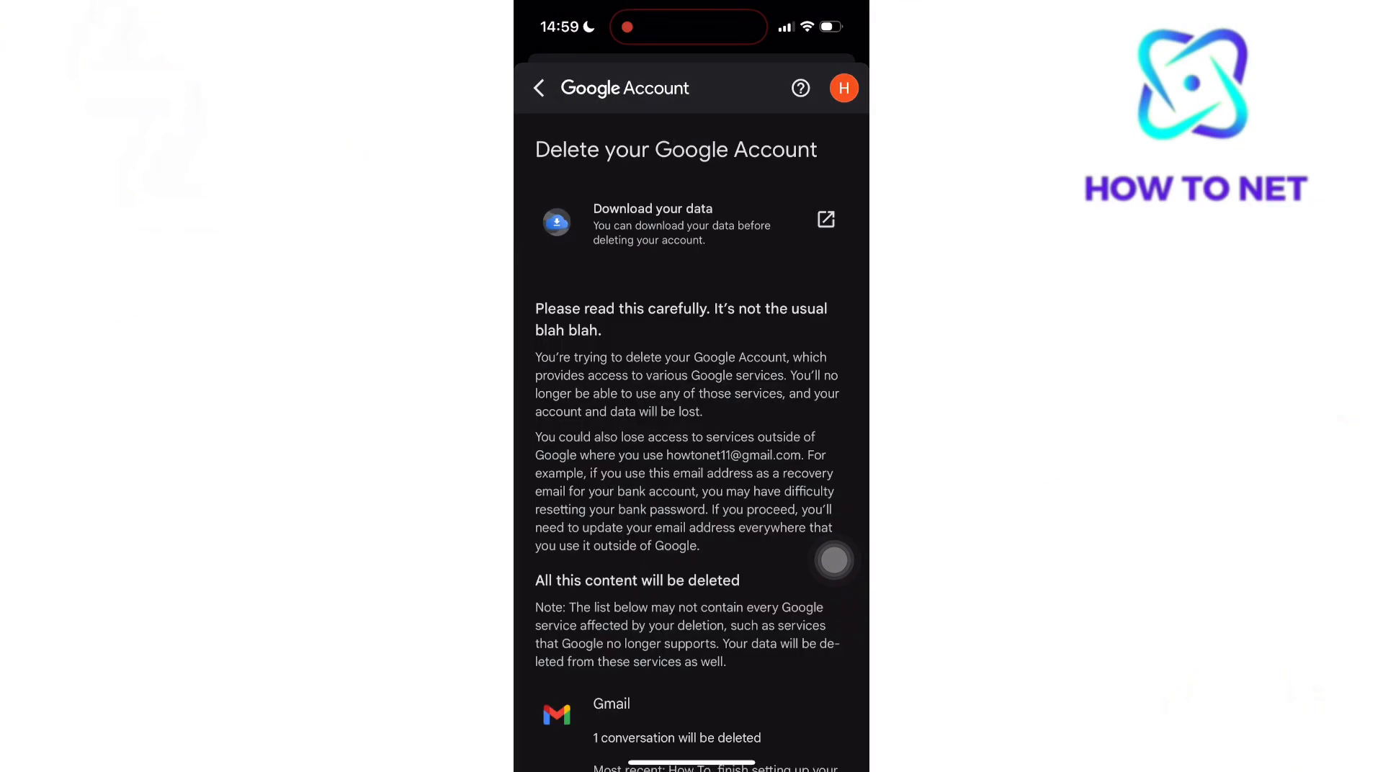
Tick the acknowledgement to permanently delete the account and its data
scroll(down, 3)
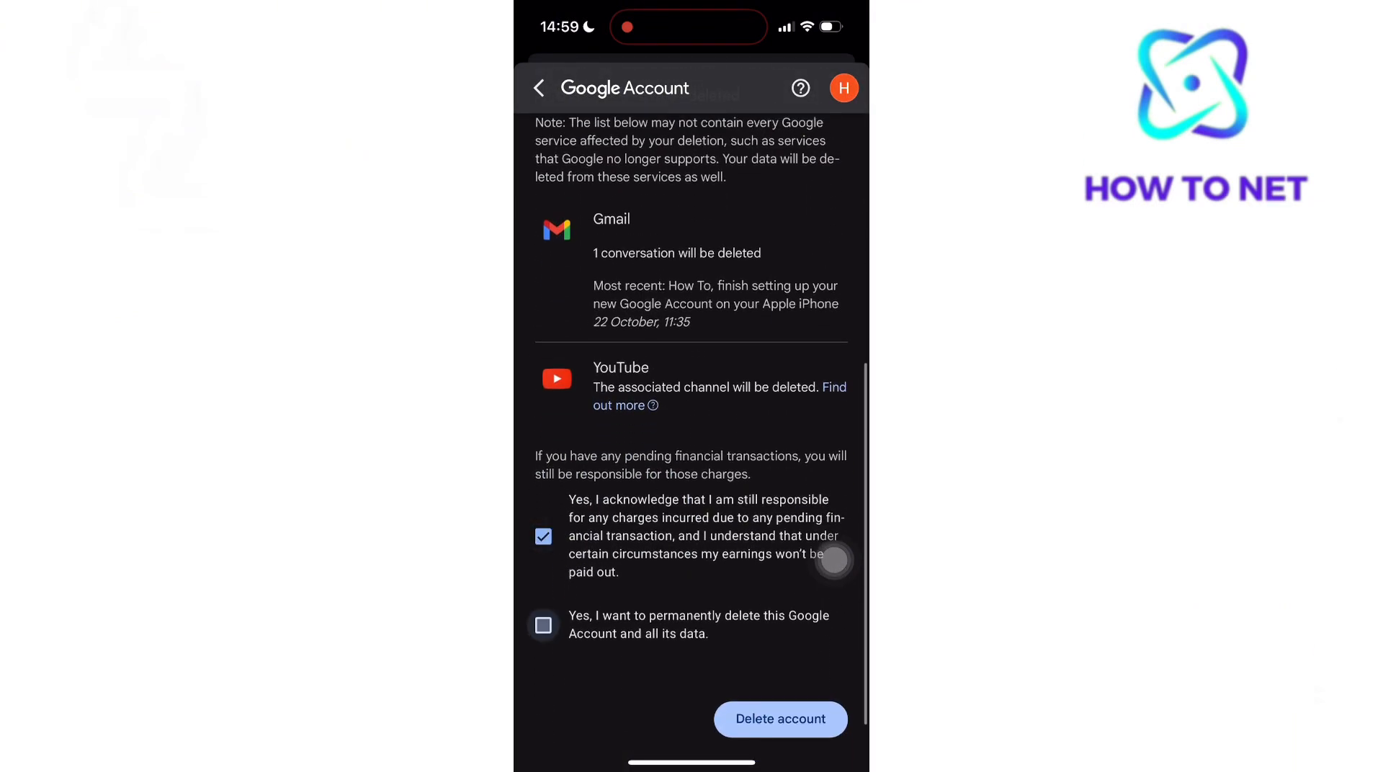
click(543, 625)
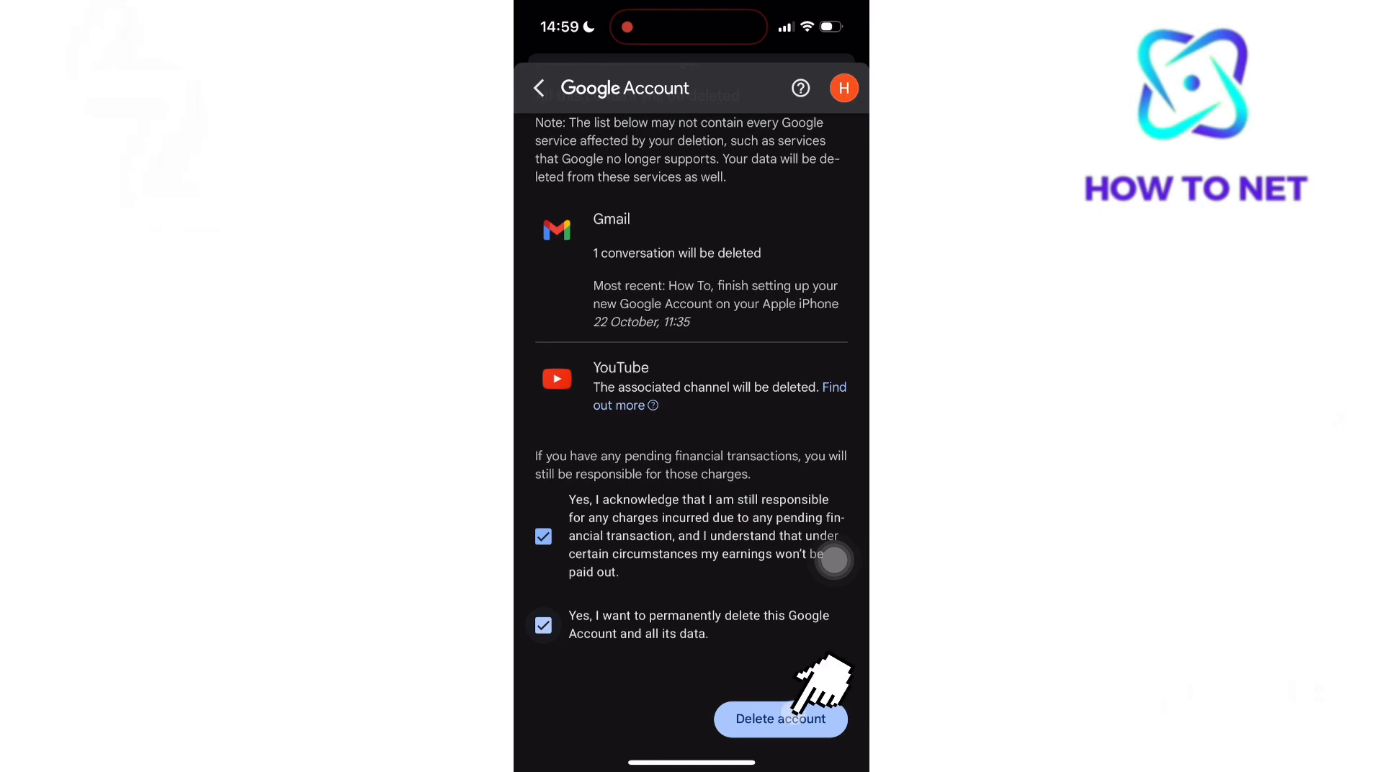